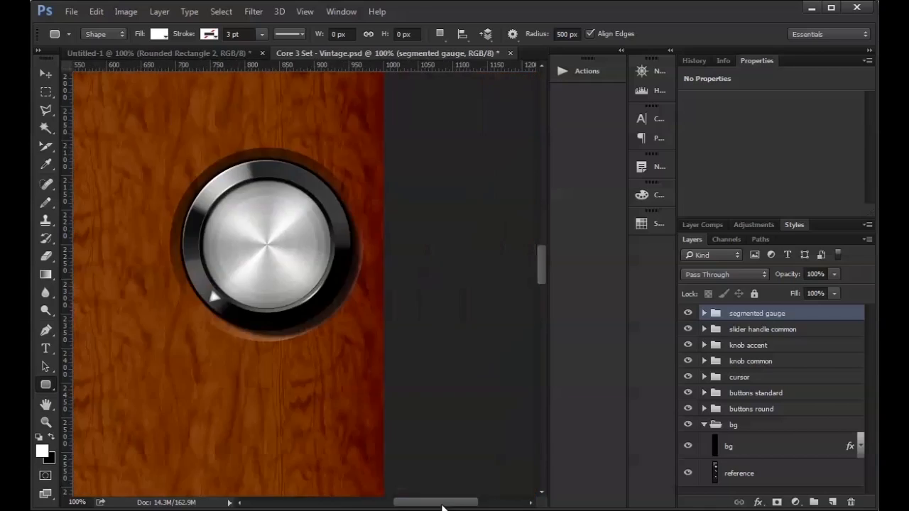
Close all open documents, including the vintage knob design, to empty the workspace.
click(157, 52)
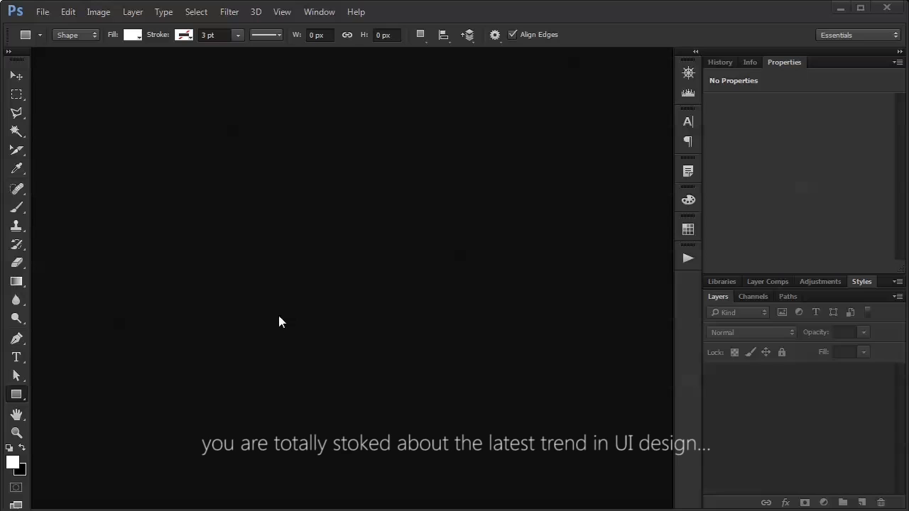
mouse_move(264, 225)
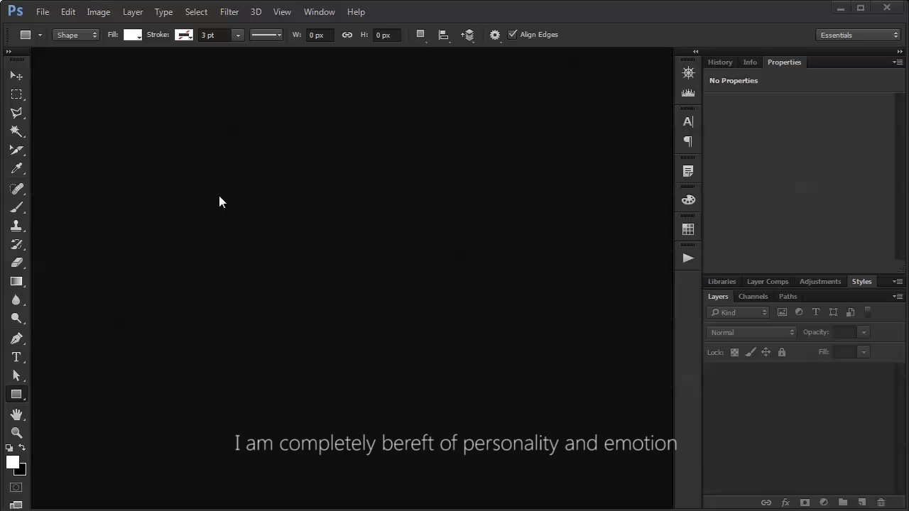
Create a new 320 × 240 pixel document with a white background via File > New.
click(44, 11)
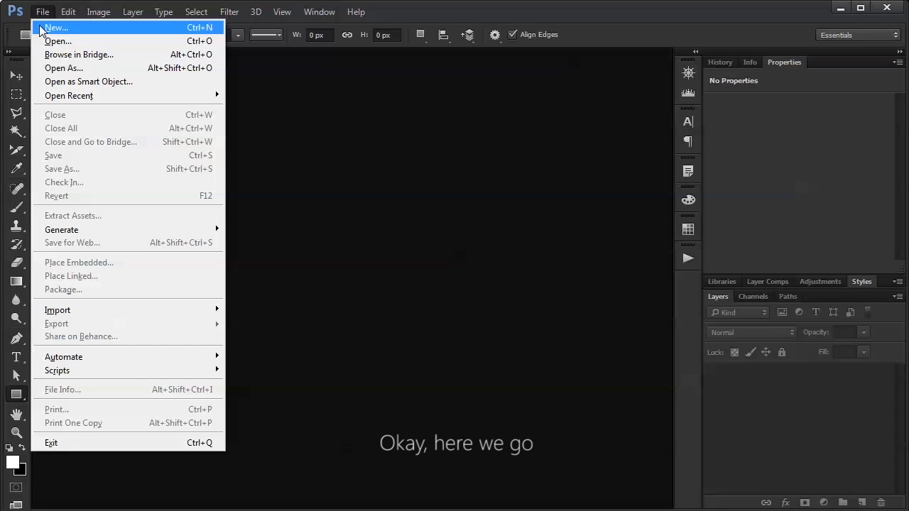
click(55, 28)
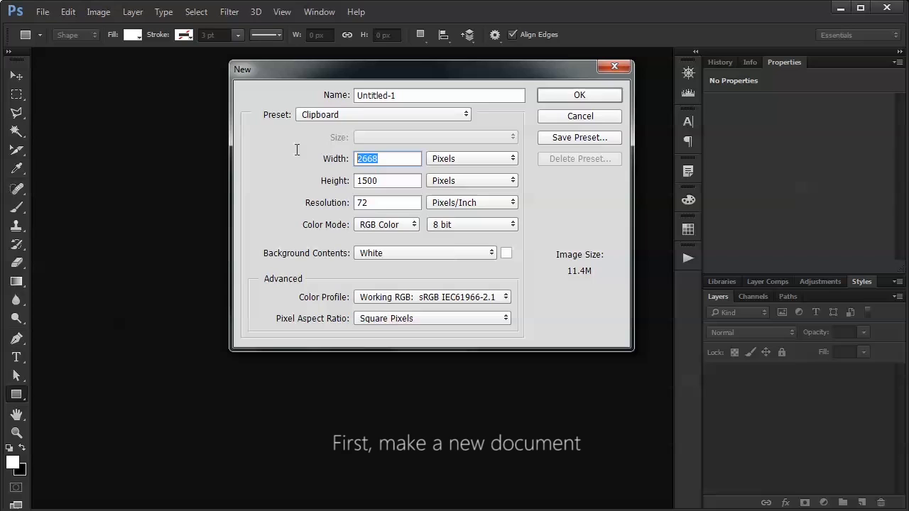
text(320)
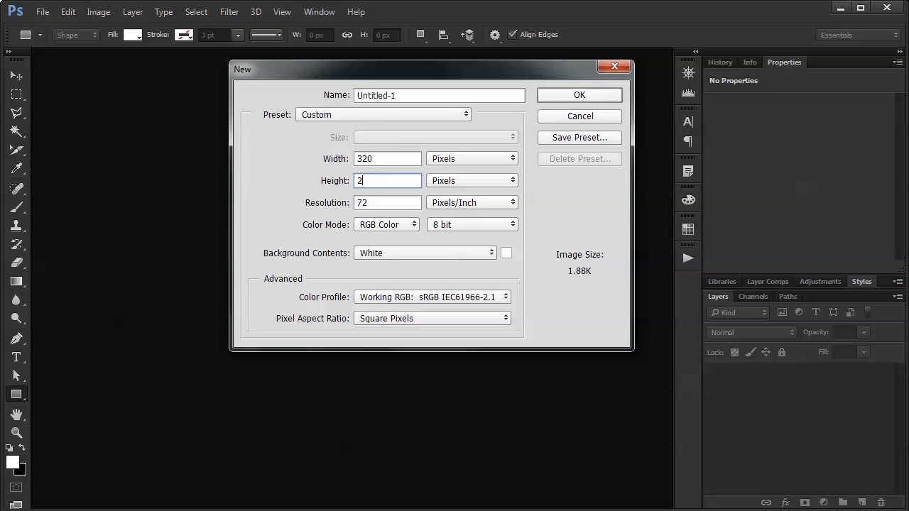
text(40)
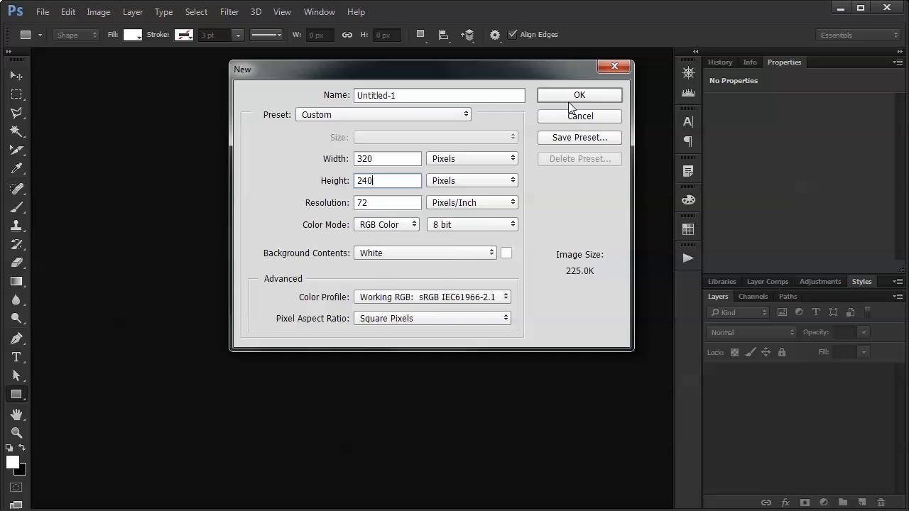
click(579, 94)
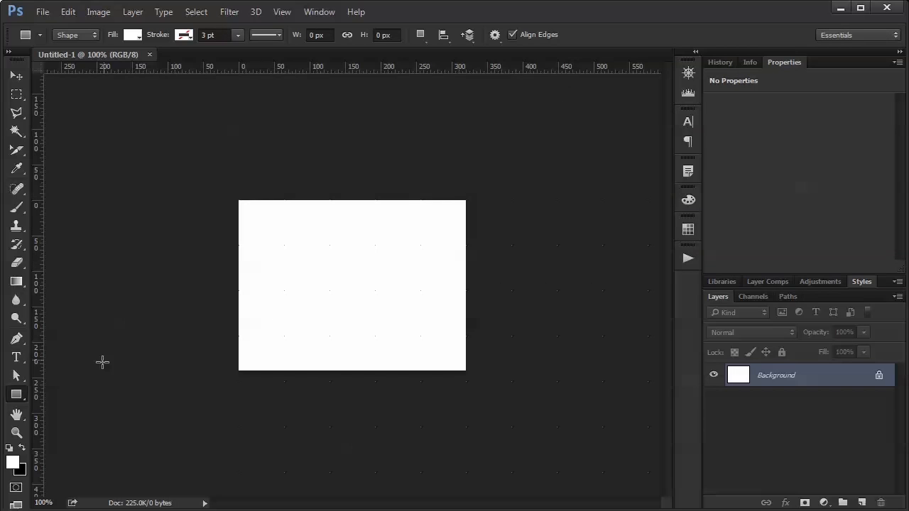
Set the foreground colour to bright sky blue, hex 00a8ff, in the Color Picker.
click(17, 394)
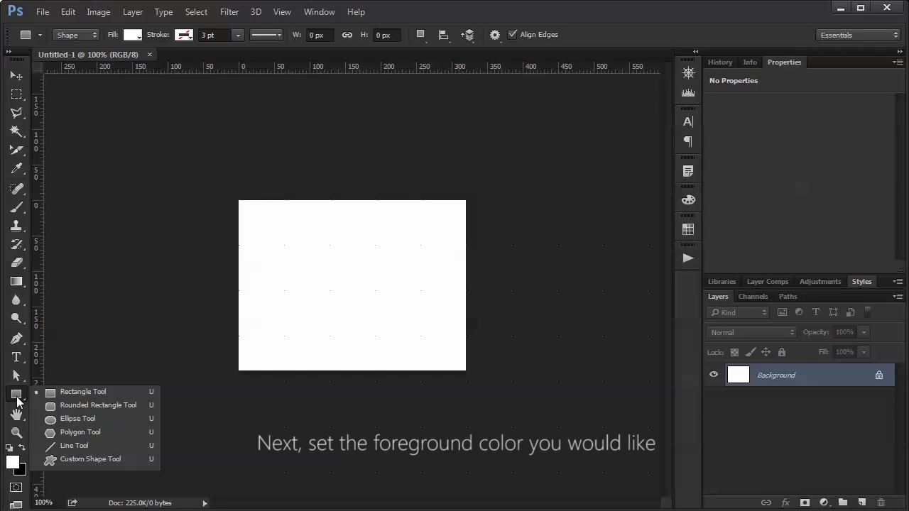
mouse_move(25, 399)
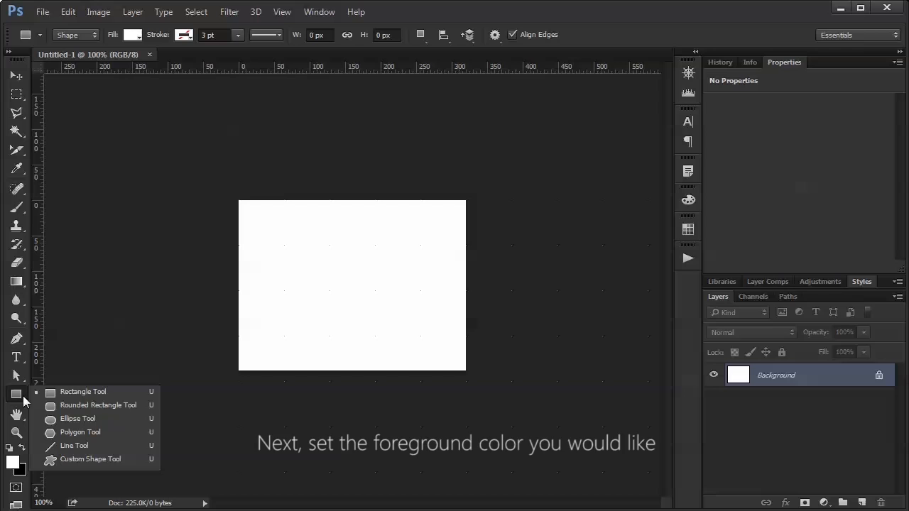
click(9, 464)
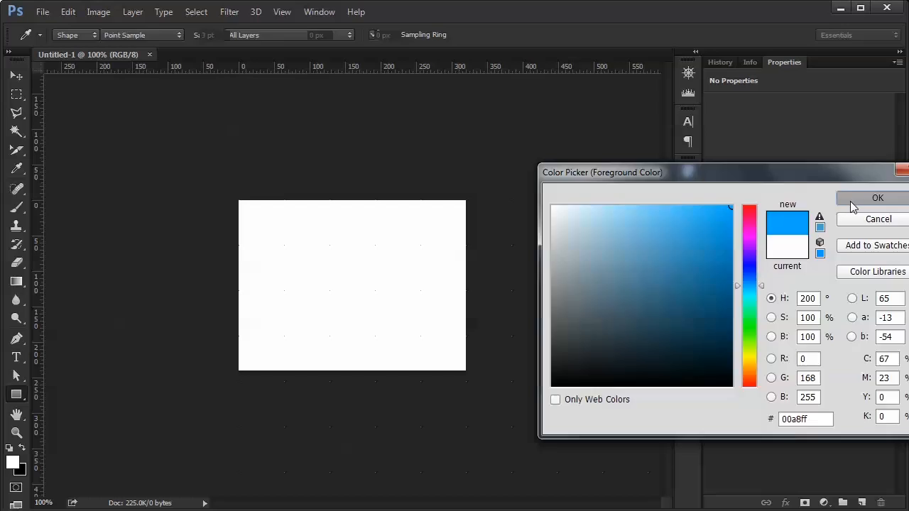
click(876, 197)
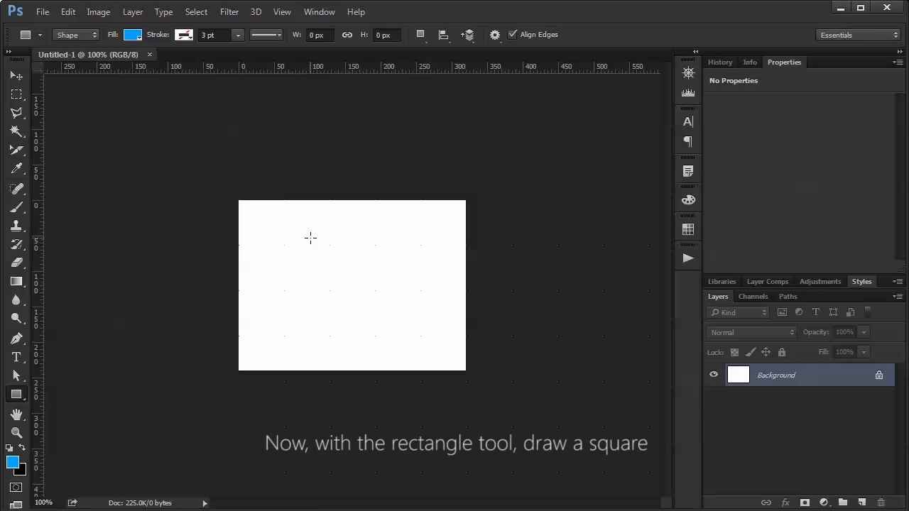
Draw a 135 × 135 px blue square near the canvas centre, then select the Background layer.
drag(306, 235, 331, 274)
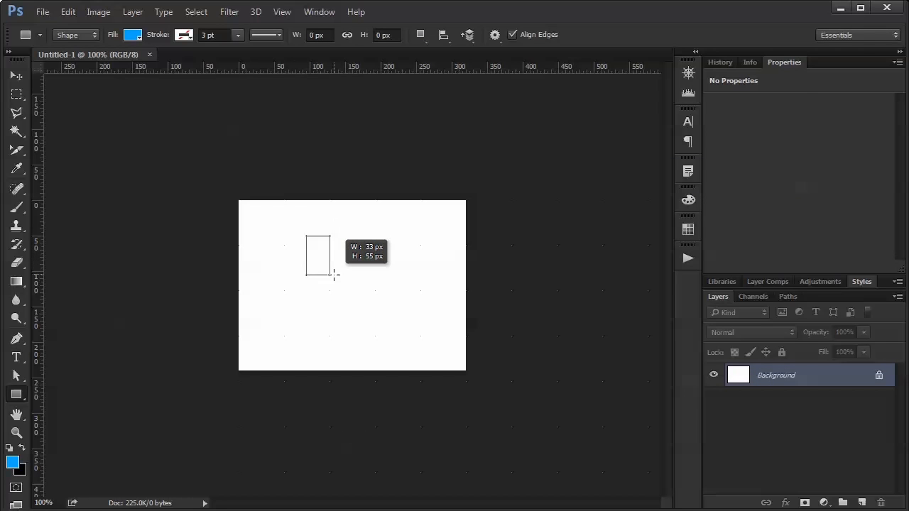
drag(307, 240, 376, 320)
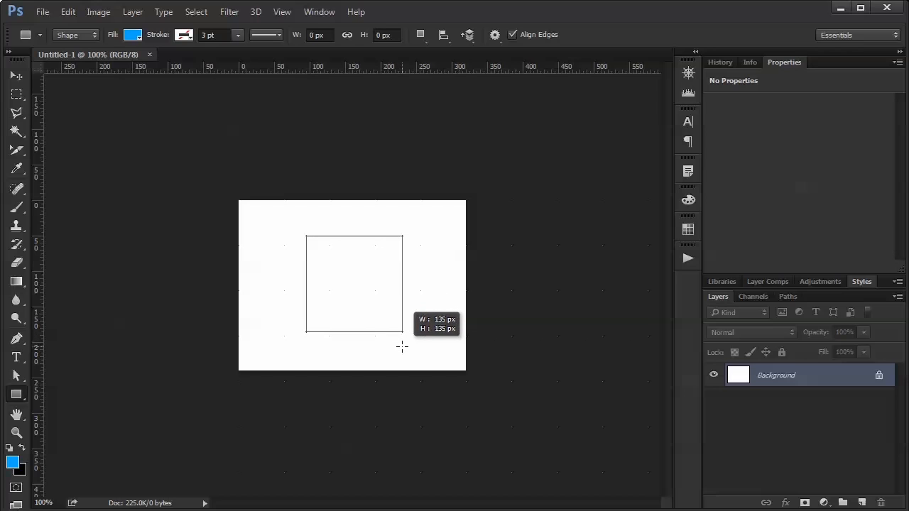
drag(305, 236, 401, 333)
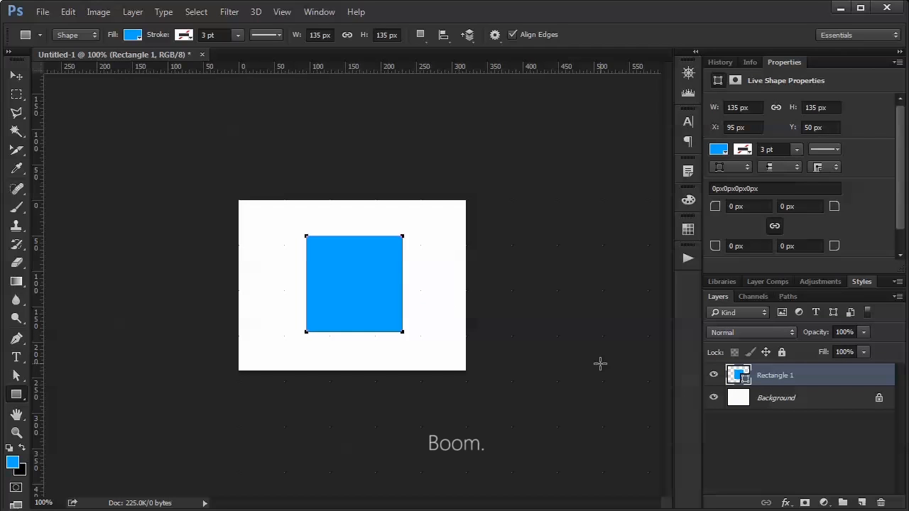
click(776, 397)
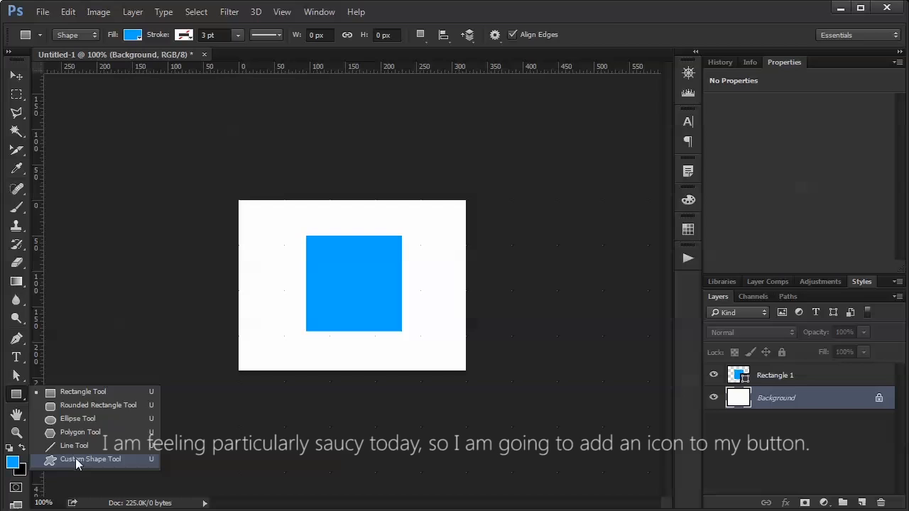
With the Custom Shape Tool and white foreground, draw an icon about 96 × 92 px over the square.
click(91, 460)
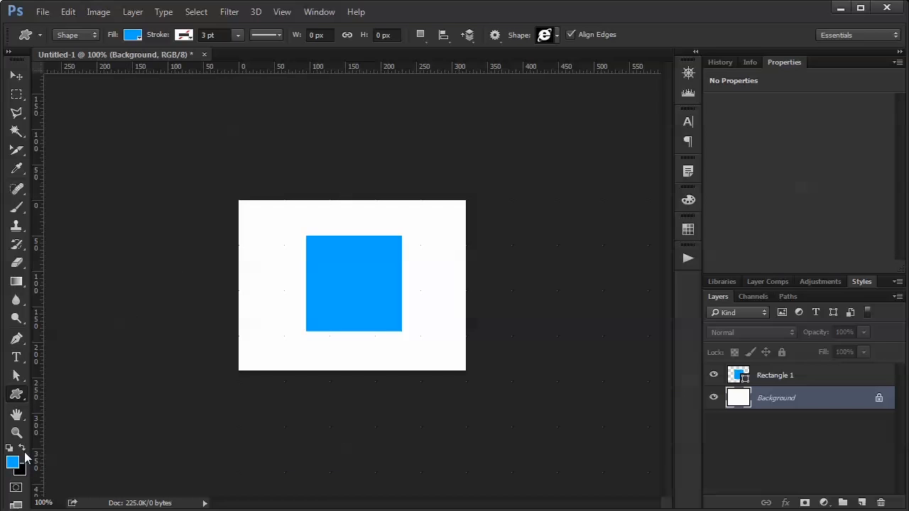
click(13, 462)
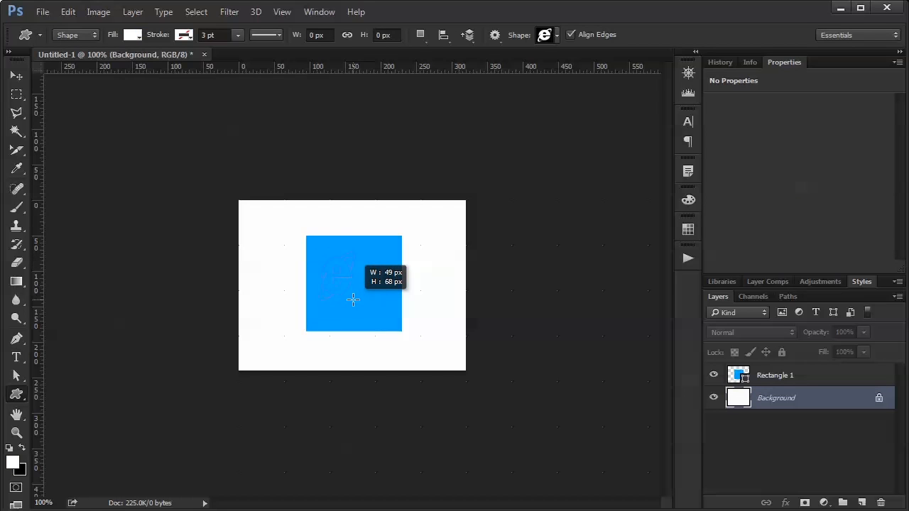
drag(353, 299, 387, 328)
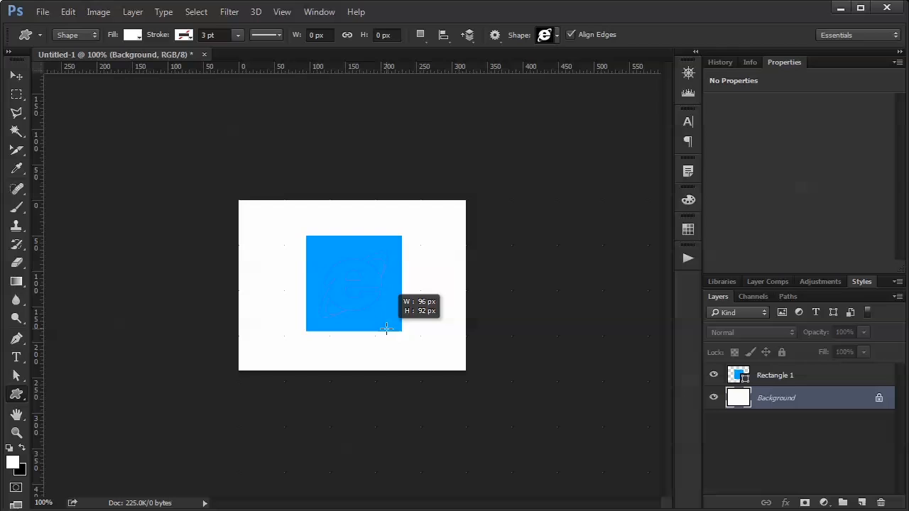